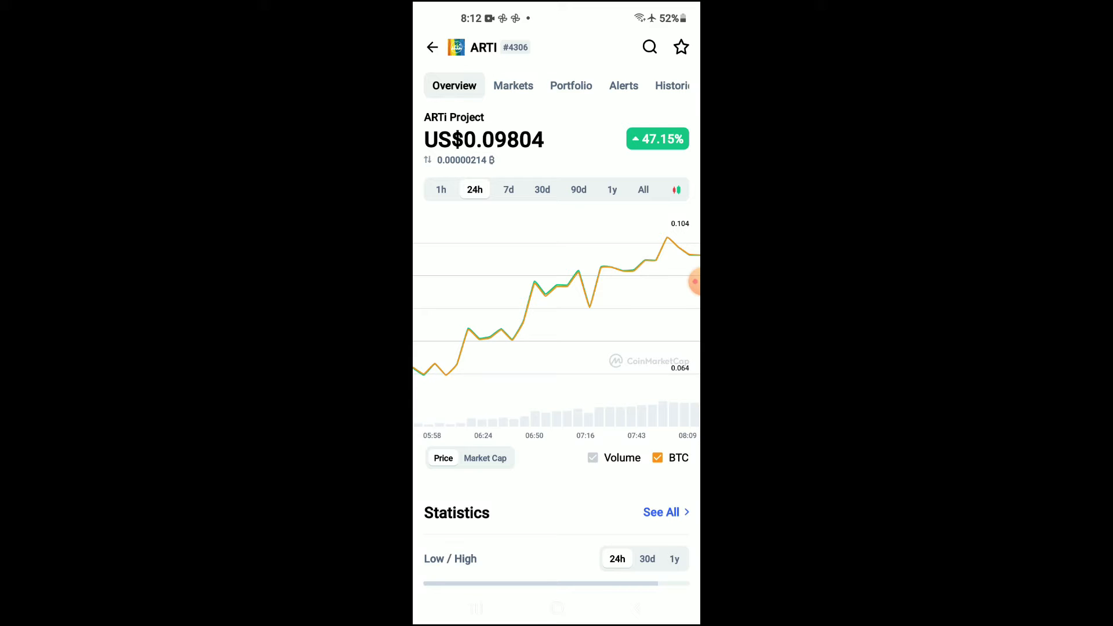
- Scroll through the ARTI price page after bringing up the recent apps switcher
key("recent_apps")
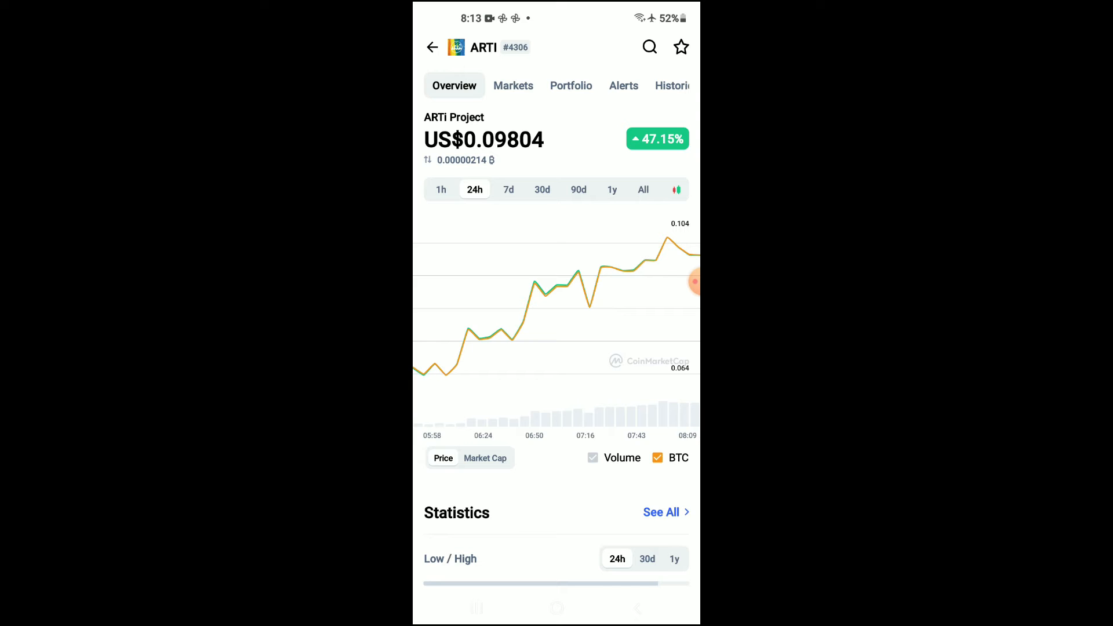
scroll("down", 3)
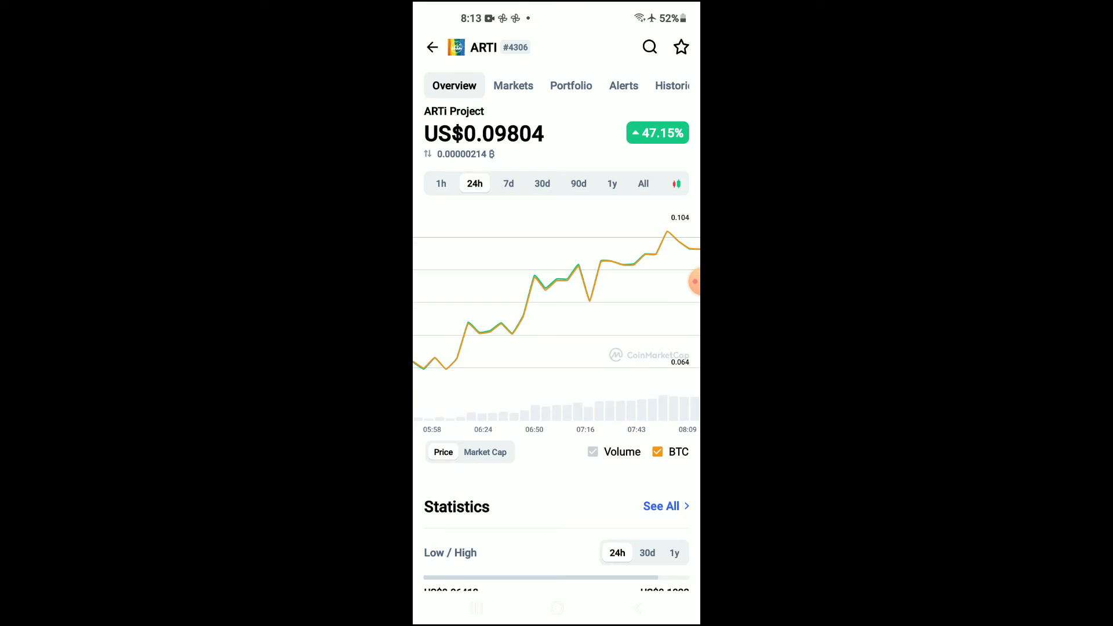
scroll("down", 3)
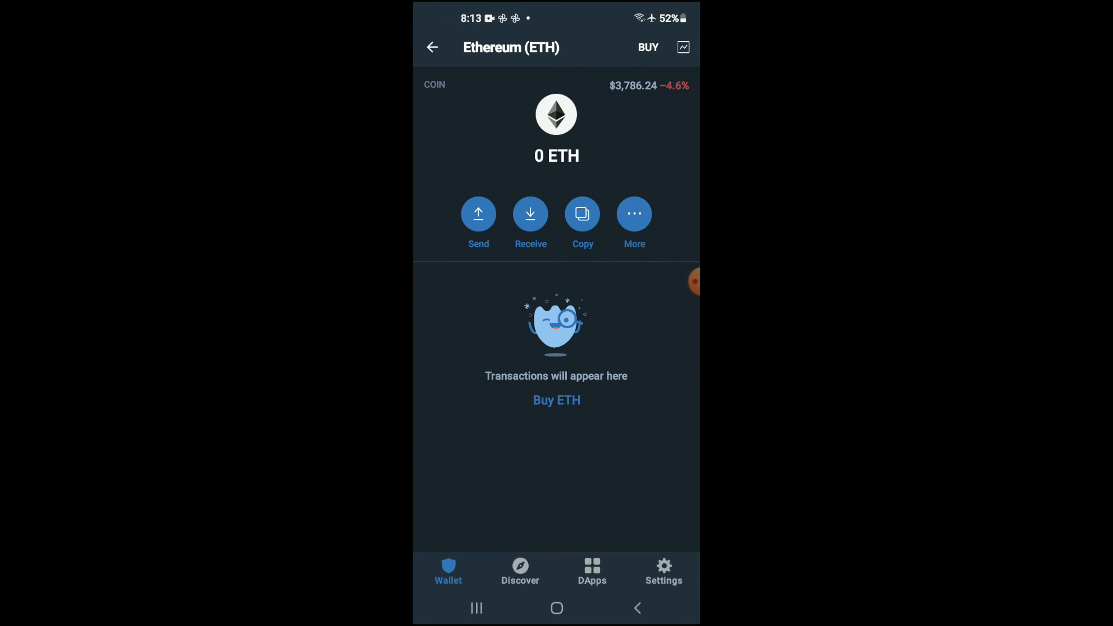
- Launch Uniswap Exchange from the Popular section of the DApps list
left_click(593, 573)
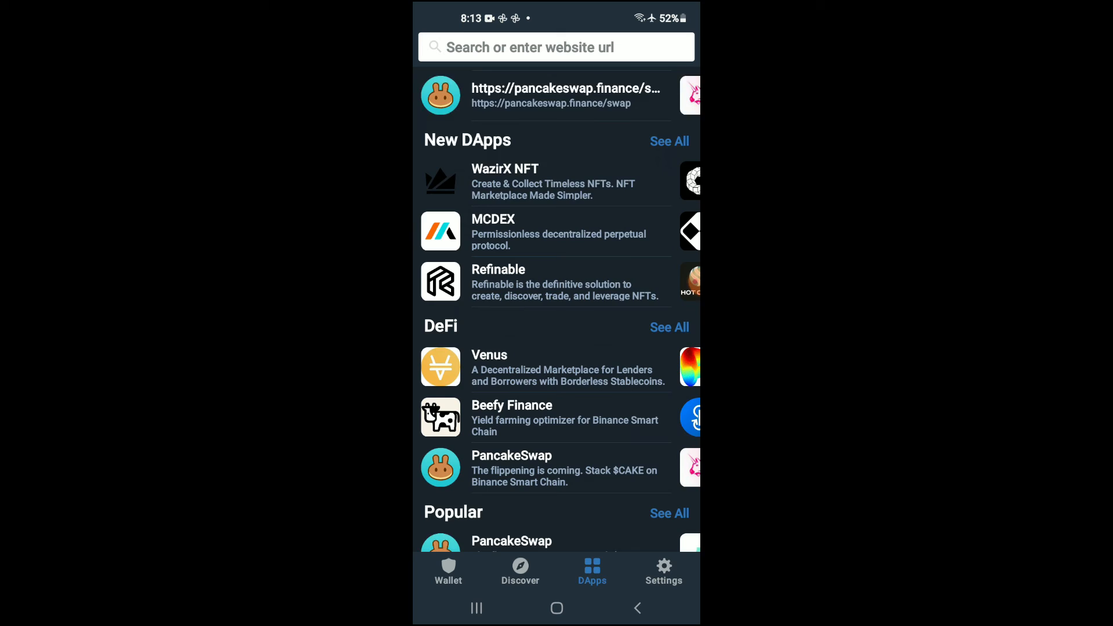
scroll("down", 3)
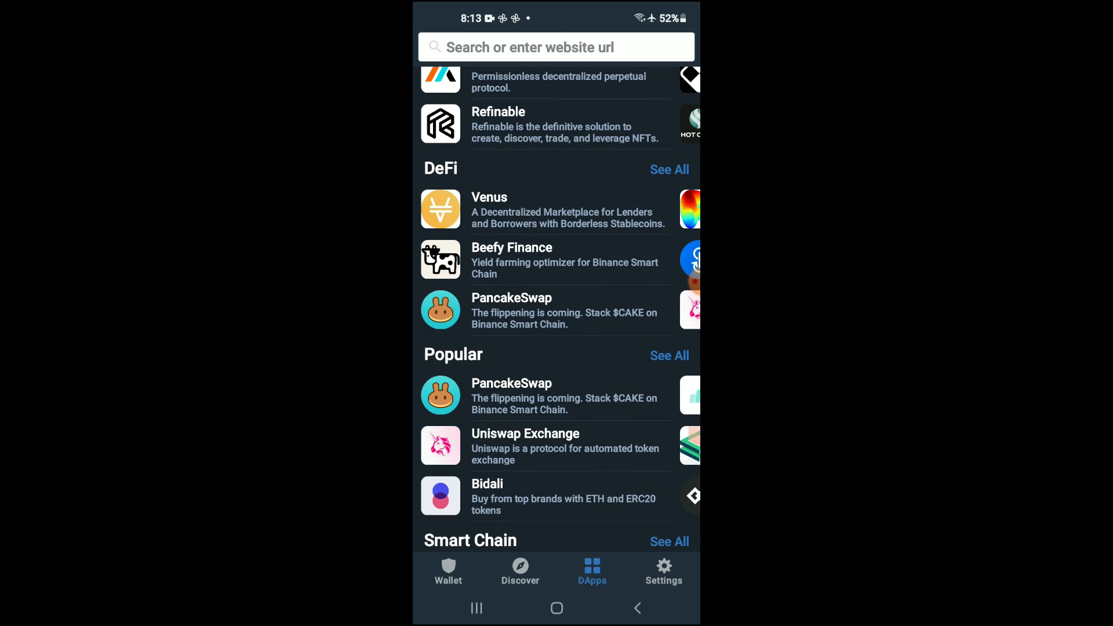
left_click(526, 446)
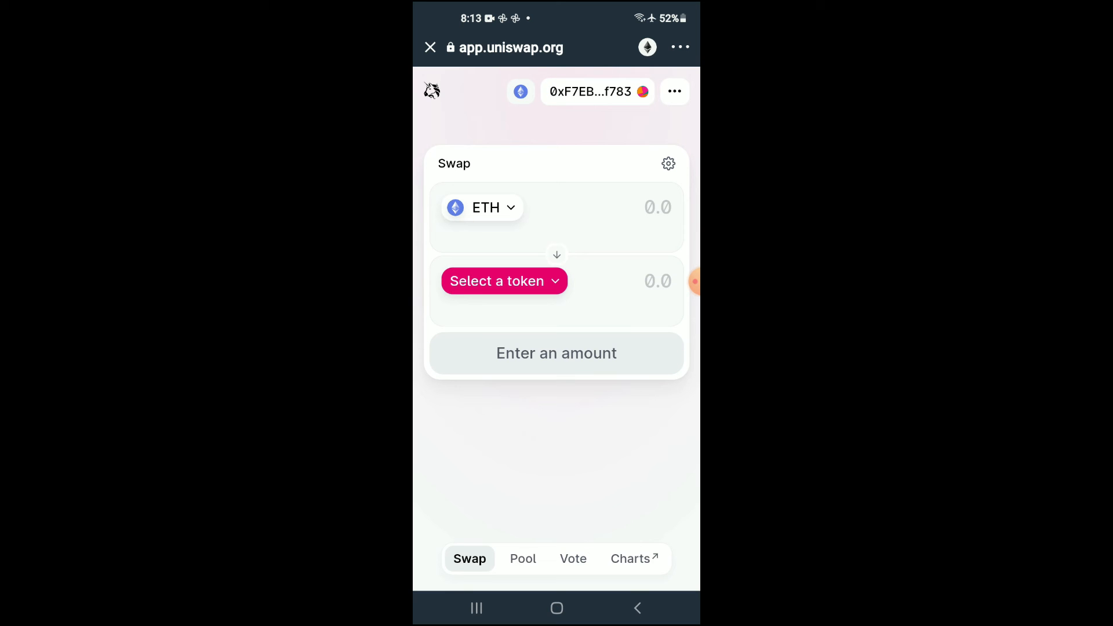
- Import ARTI by contract address 3F8C7c884aC668696881df43631D4 as the token to receive for ETH
left_click(504, 281)
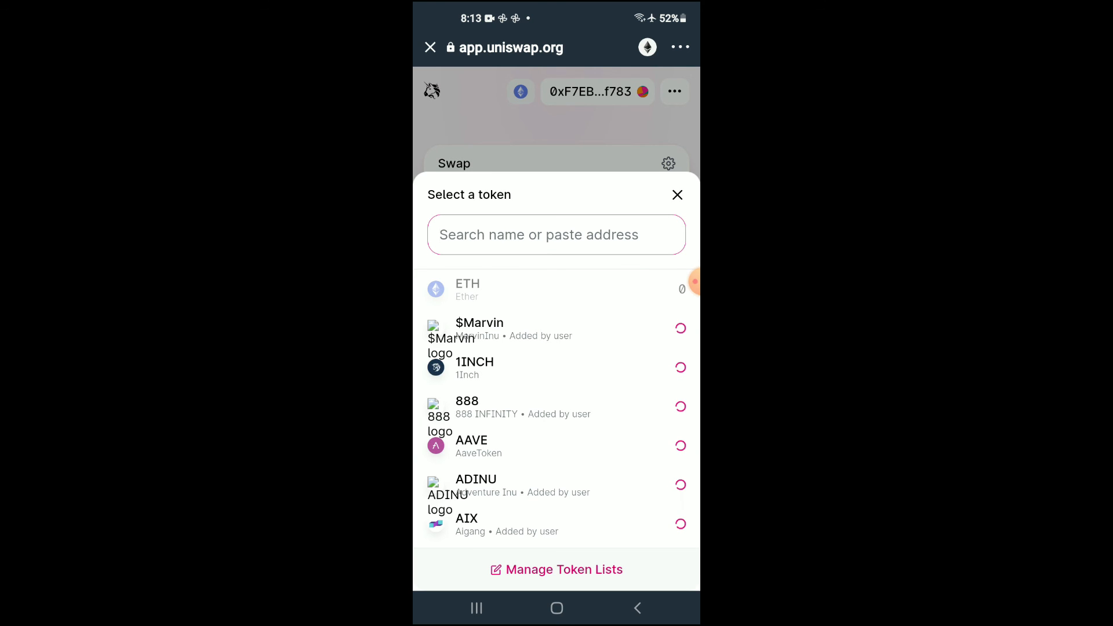
left_click(555, 235)
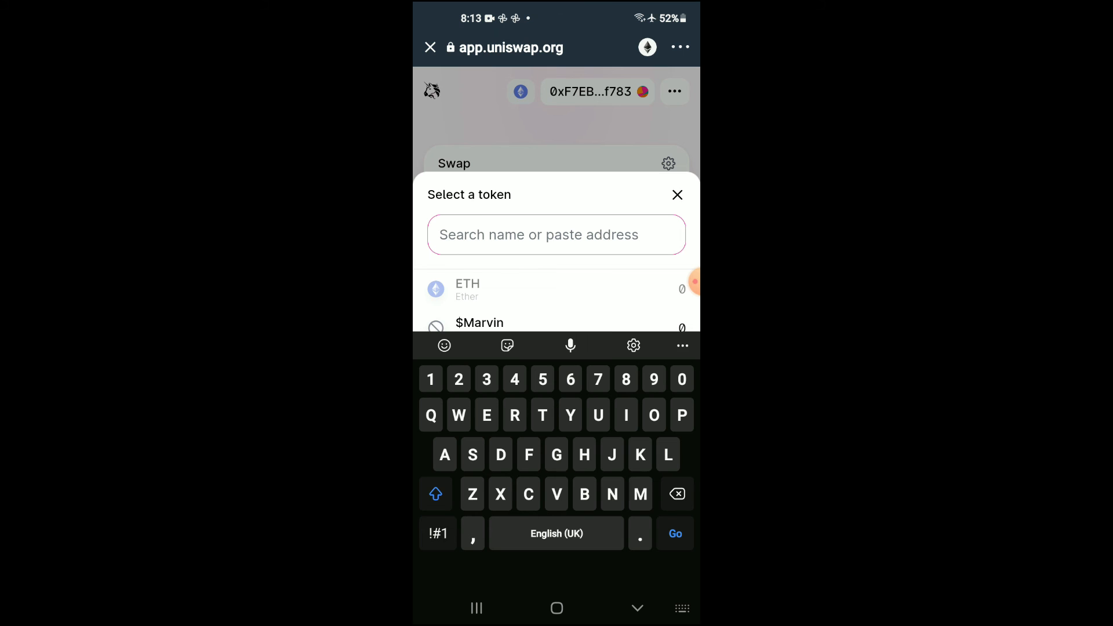
type("3F8C7c884aC668696881df43631D4")
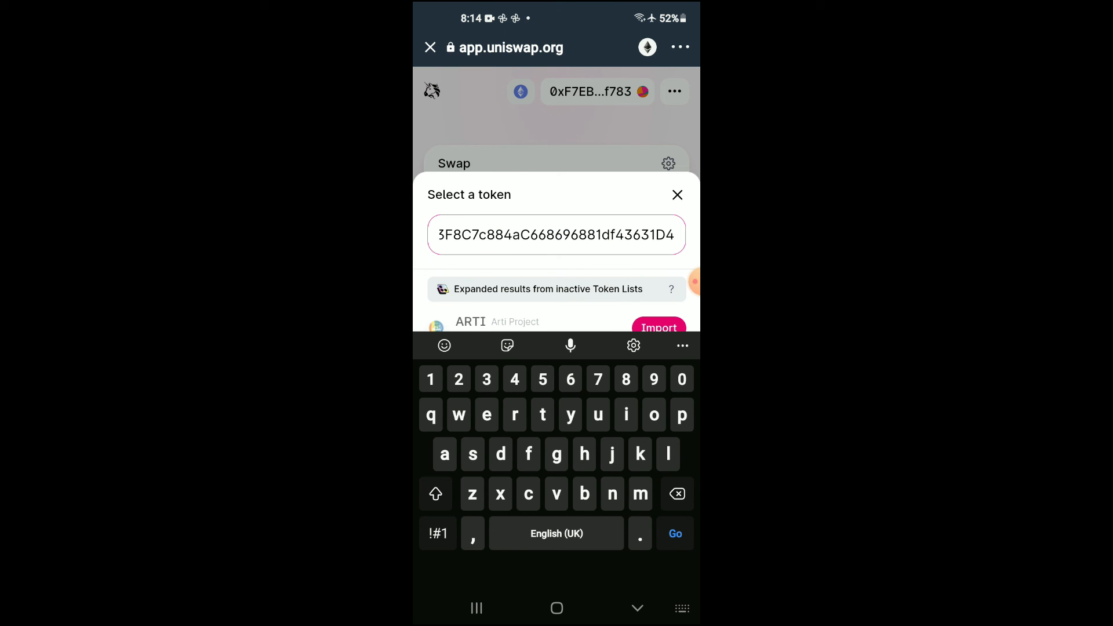
left_click(657, 327)
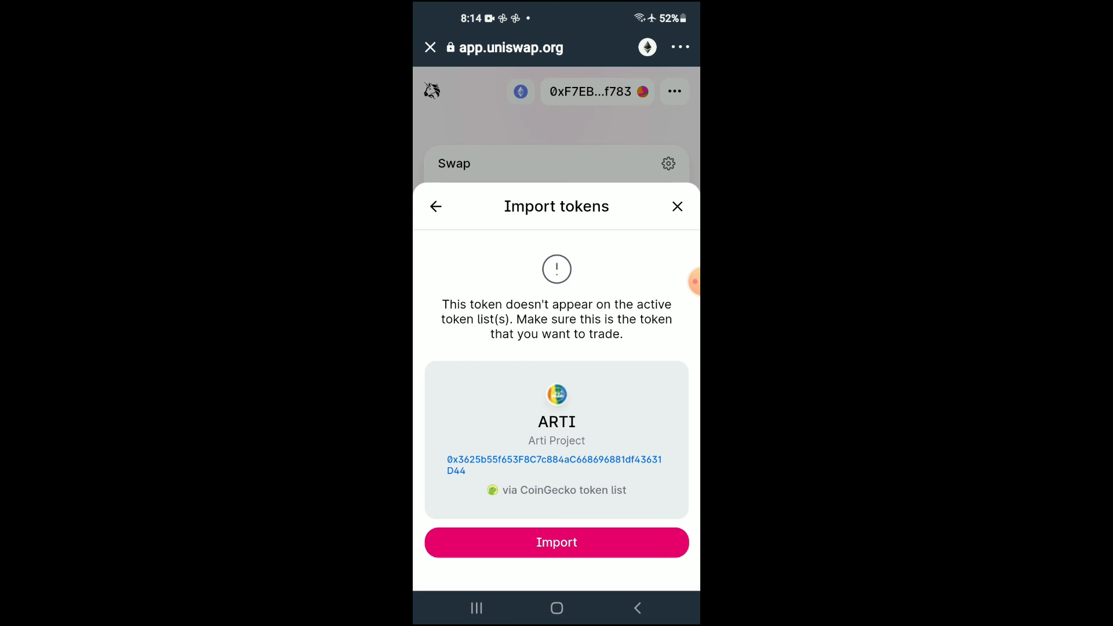
left_click(557, 541)
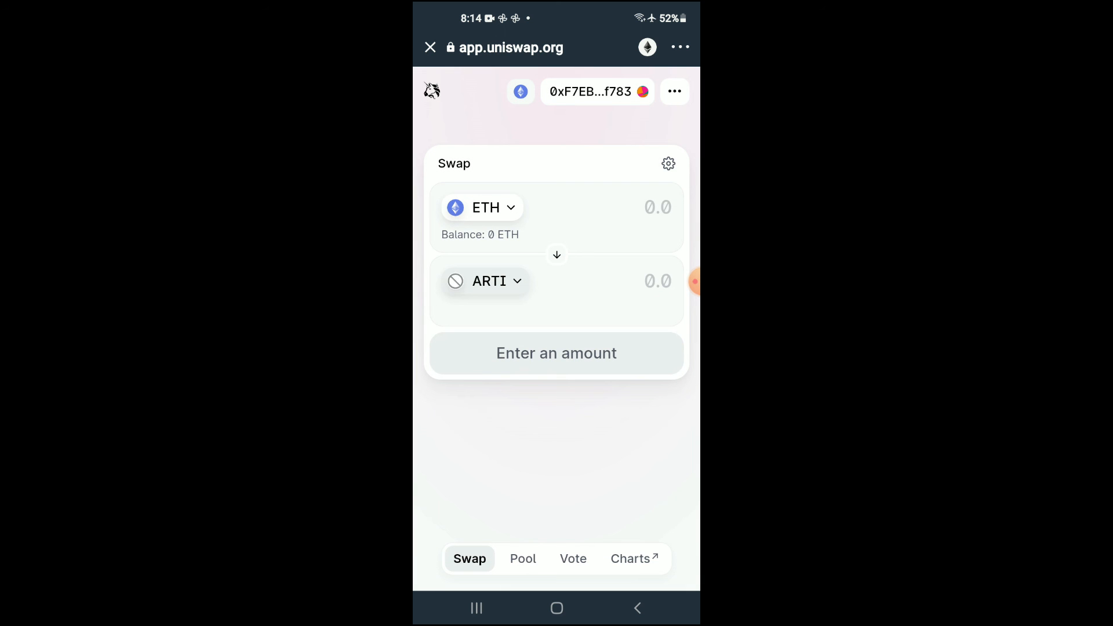